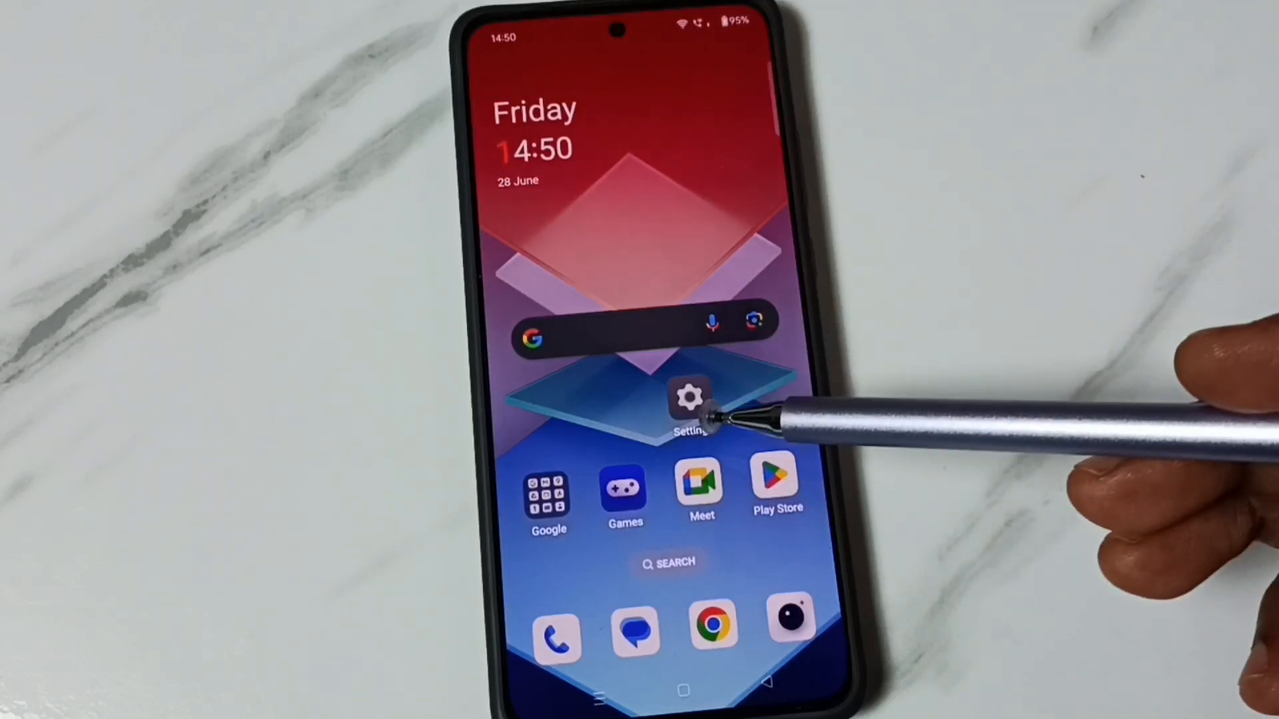
pyautogui.moveTo(734, 351)
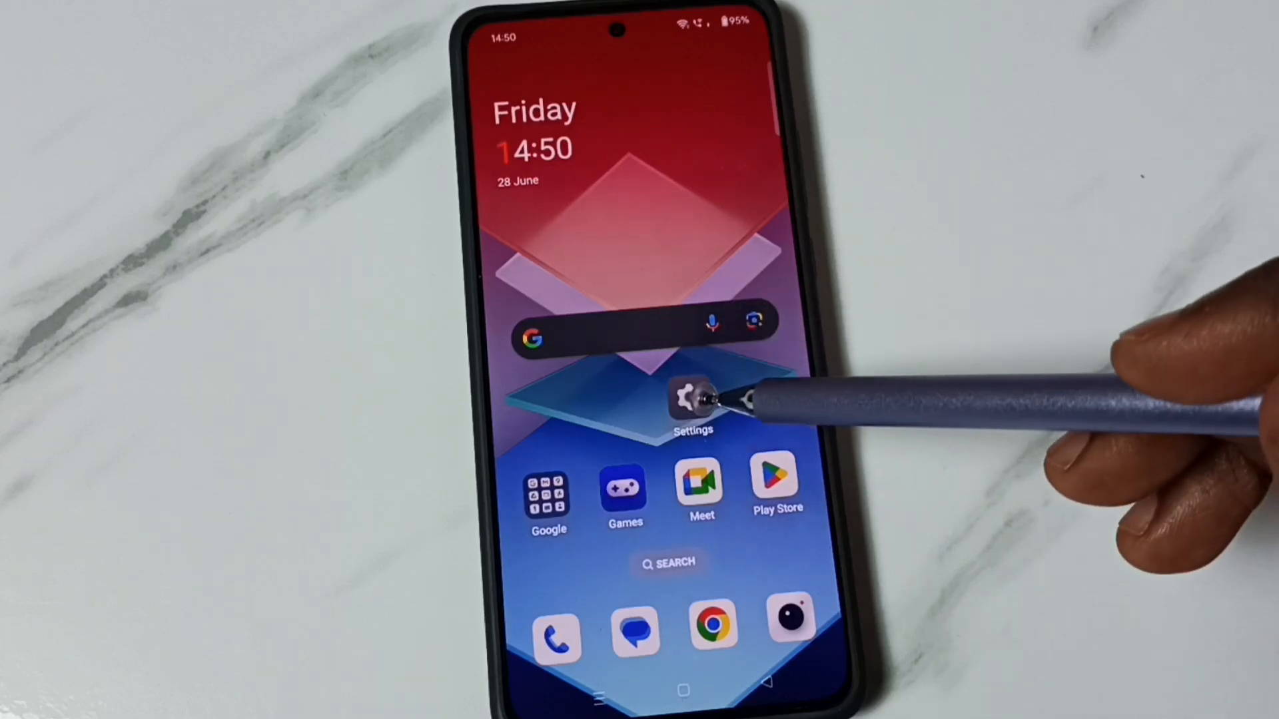
# Navigate from Settings through Additional Settings to the Back up and reset page.
pyautogui.click(691, 400)
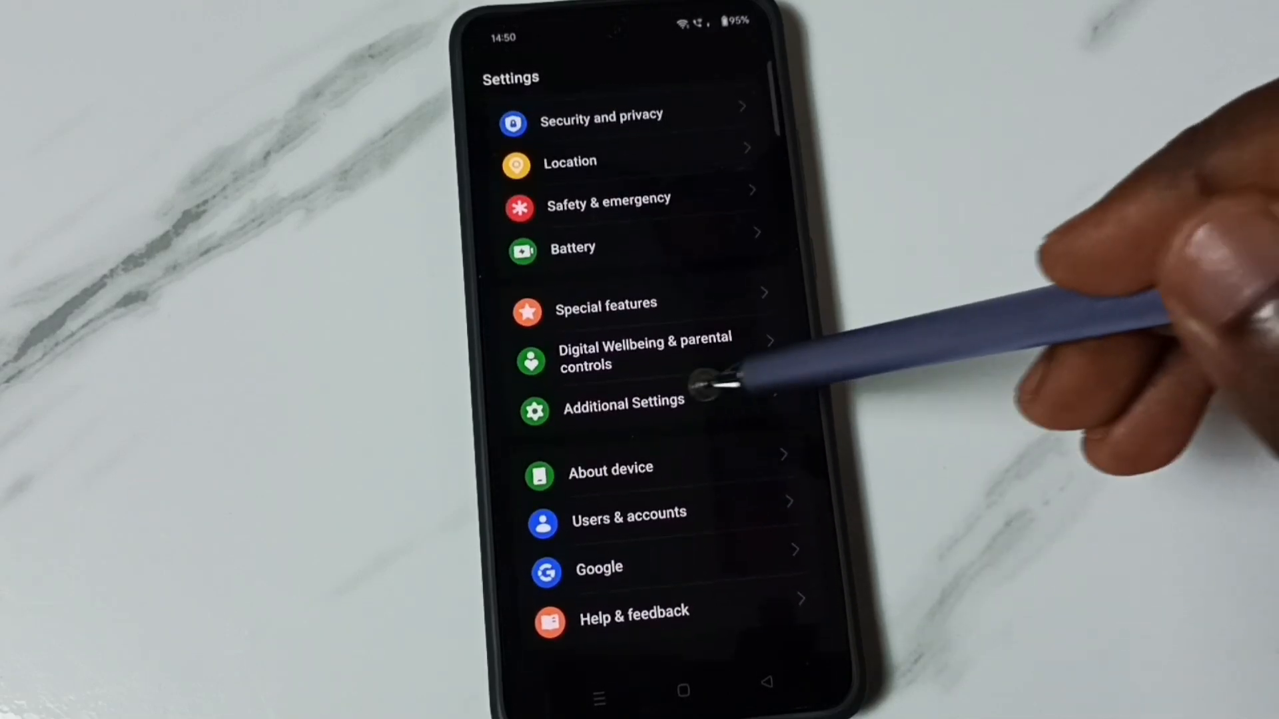
pyautogui.click(623, 407)
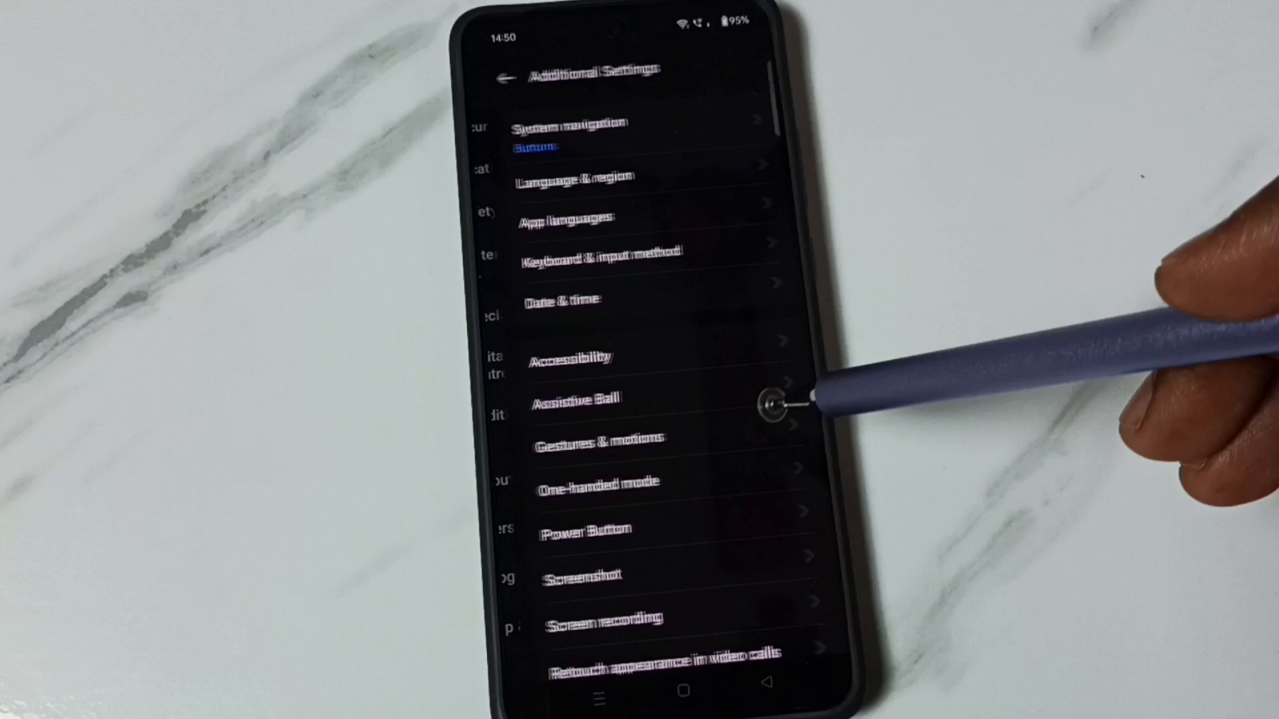
pyautogui.scroll(-3)
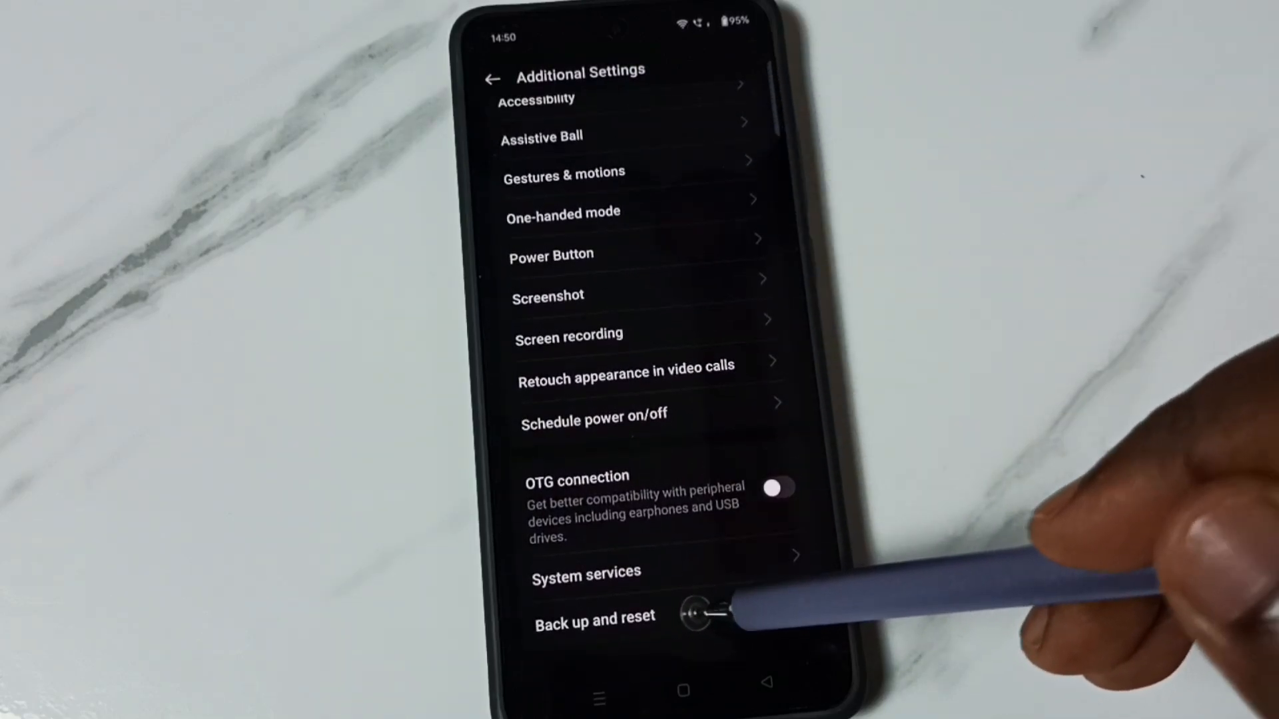
pyautogui.click(594, 618)
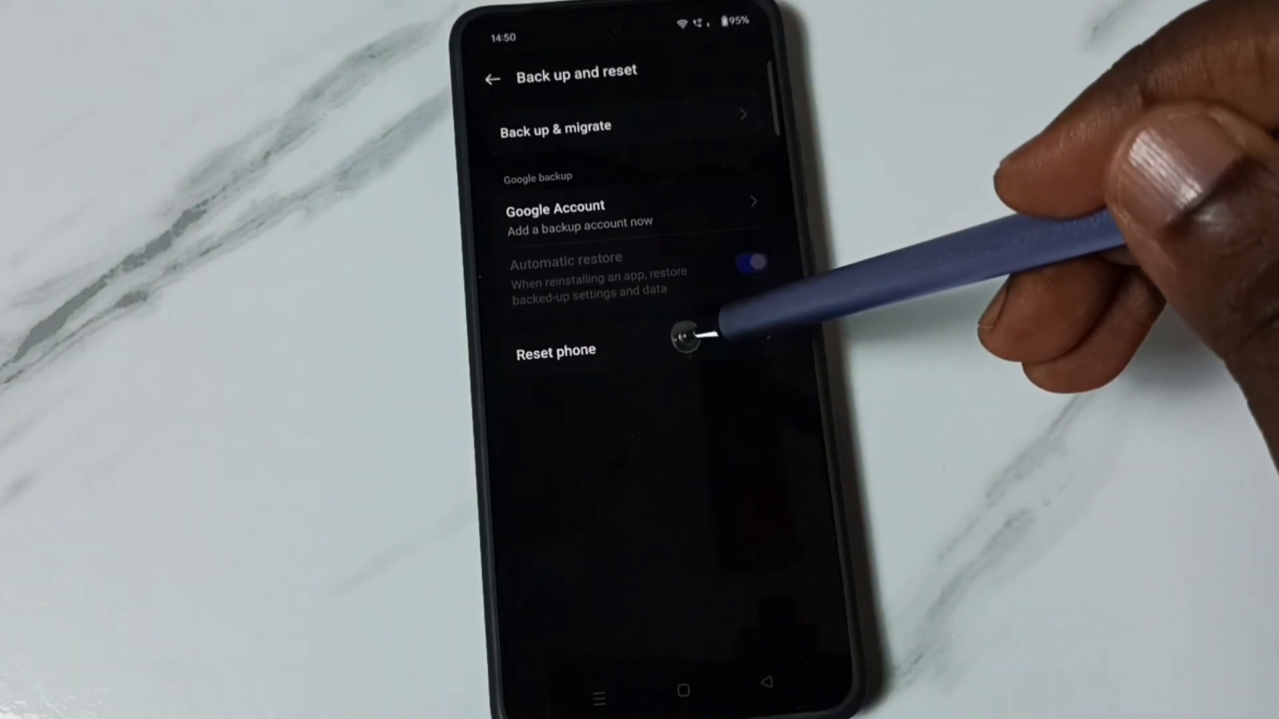
# Open Reset phone and bring up the network and Bluetooth reset confirmation.
pyautogui.click(555, 351)
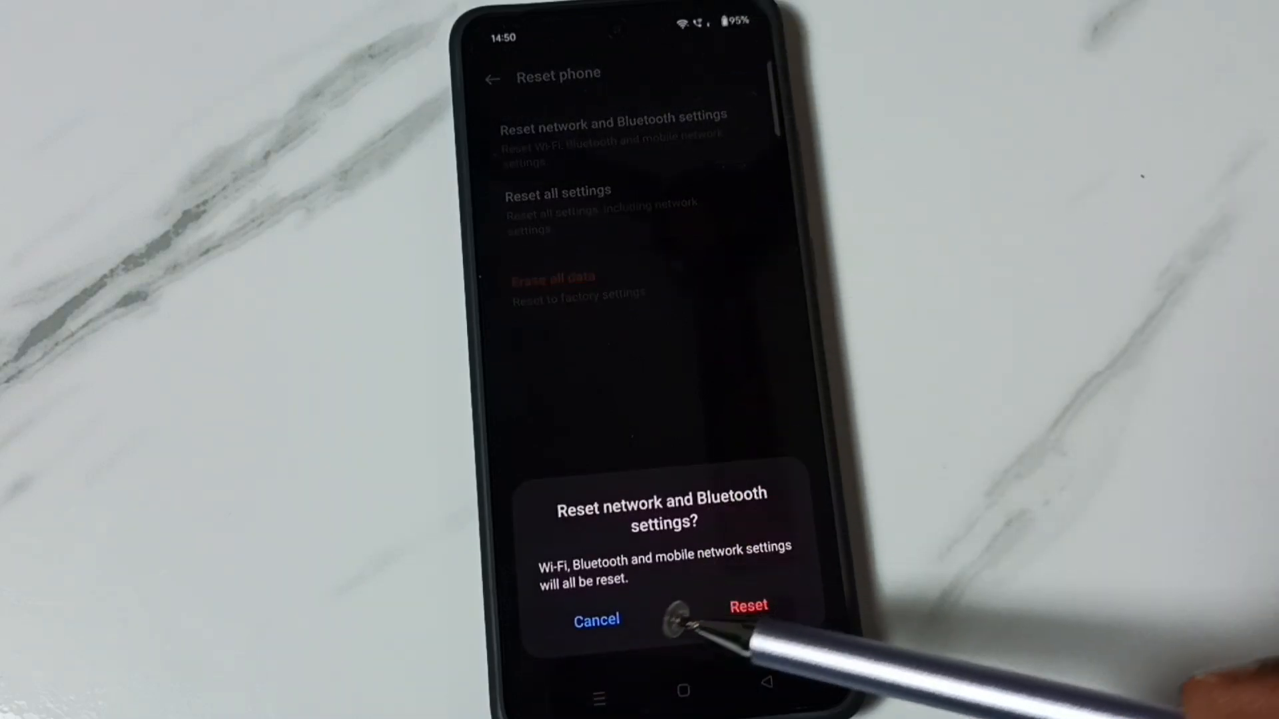
pyautogui.moveTo(677, 620)
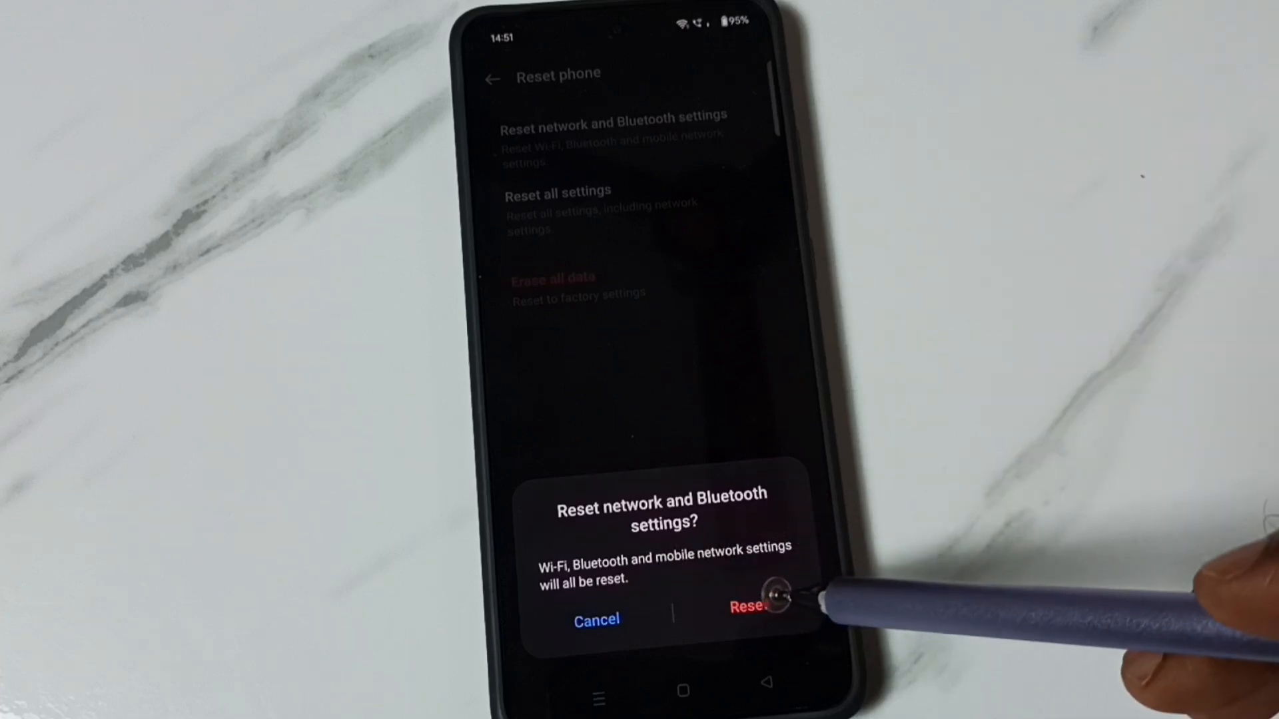
# Confirm the network and Bluetooth reset and return to Back up and reset.
pyautogui.click(748, 607)
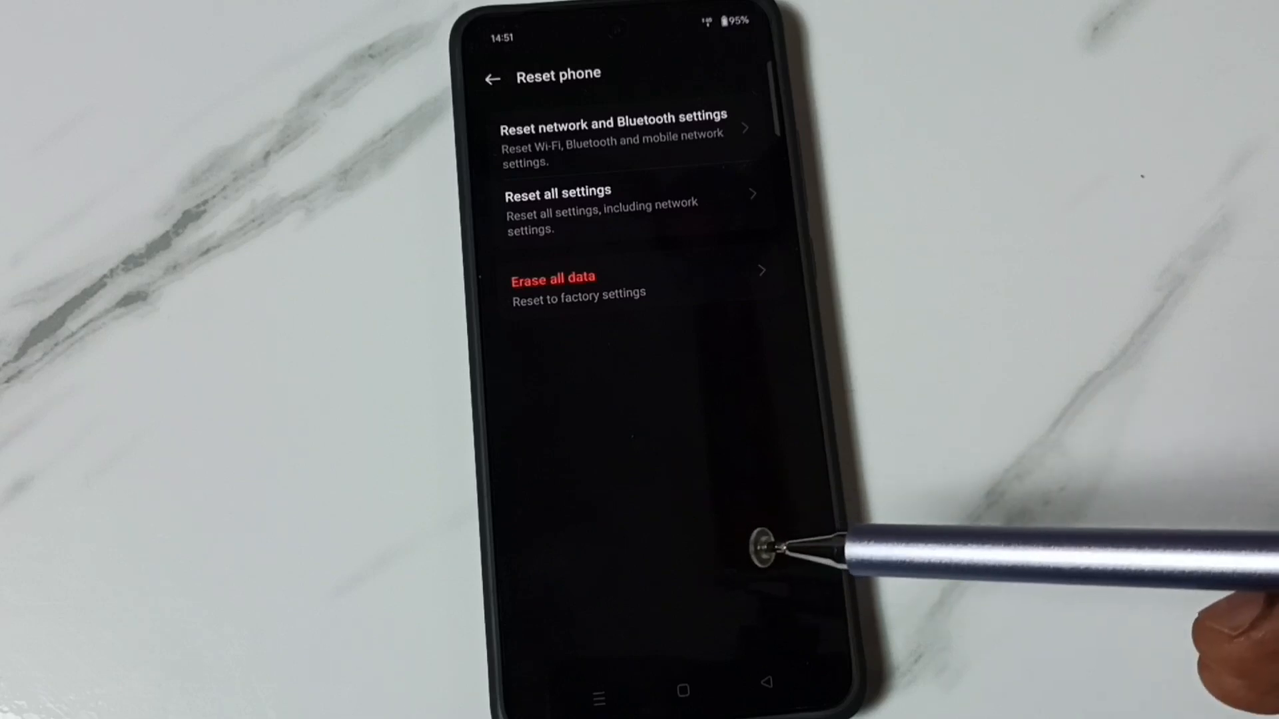
pyautogui.click(491, 79)
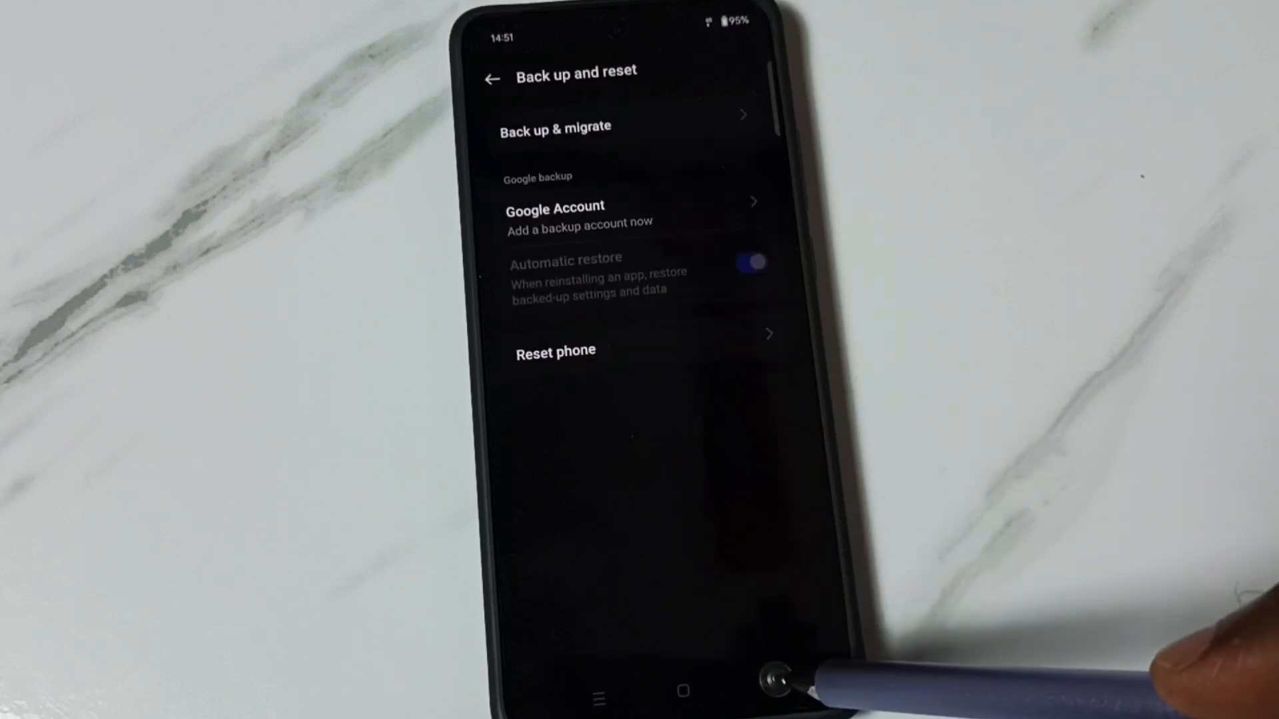